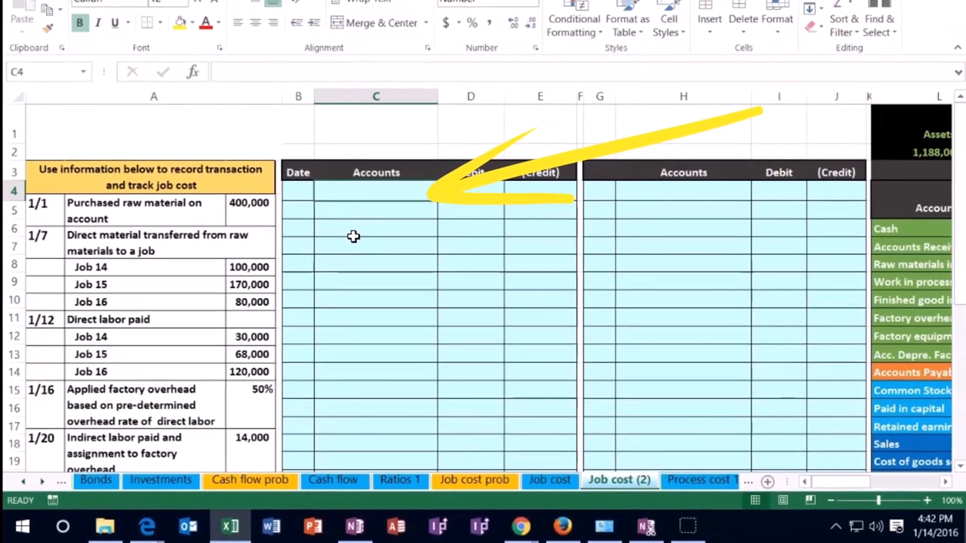
# - Scroll the Job cost (2) sheet right past columns G–K to show the trial balance and T-accounts
pyautogui.click(598, 199)
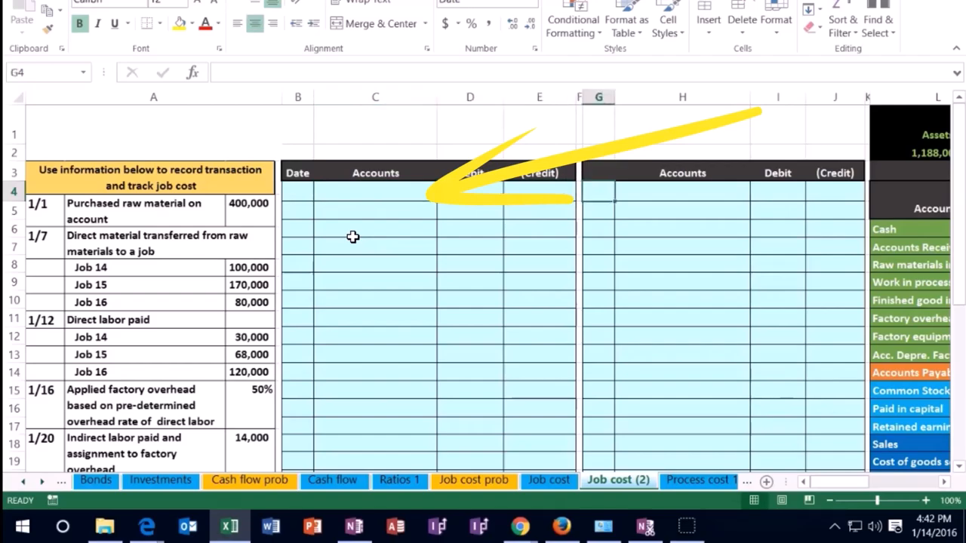
pyautogui.hscroll(3)
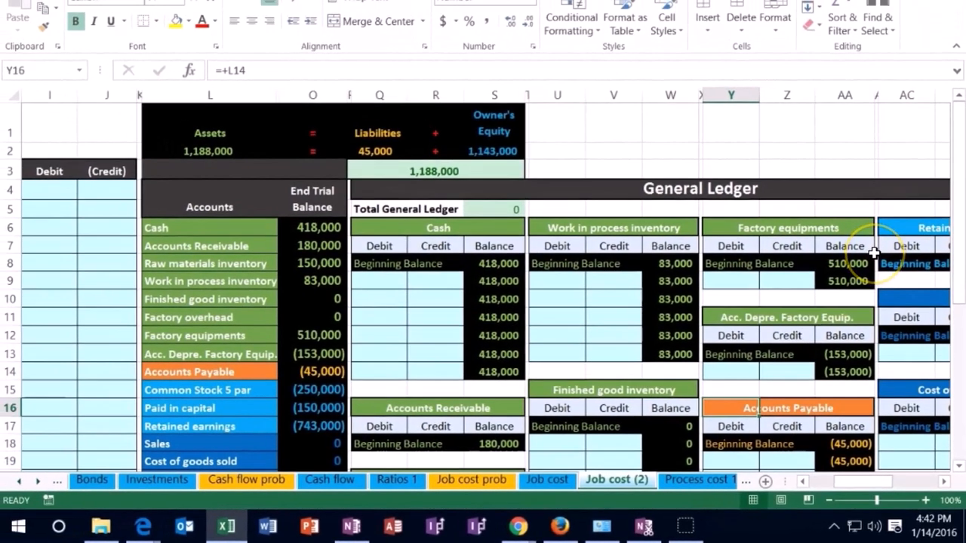
pyautogui.moveTo(791, 278)
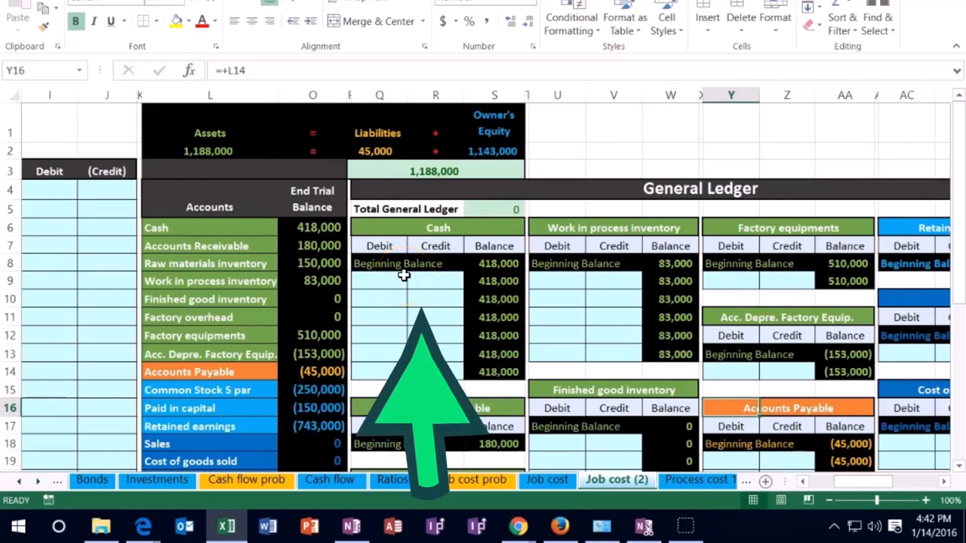
pyautogui.moveTo(401, 279)
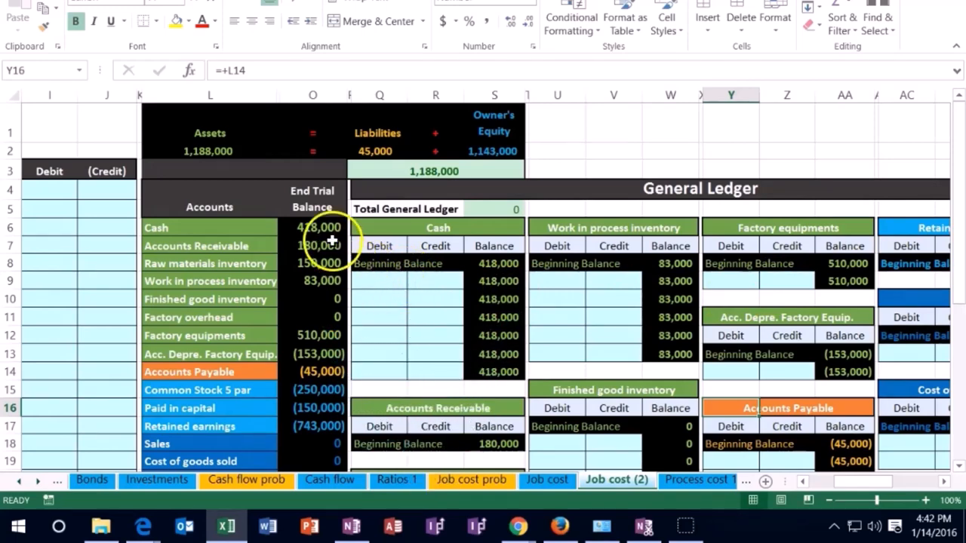
pyautogui.click(313, 227)
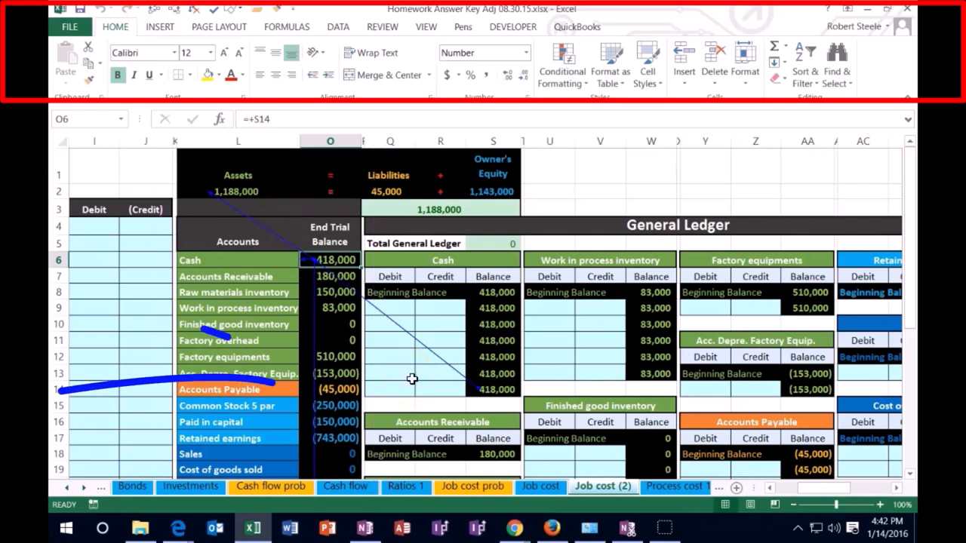
pyautogui.scroll(-3)
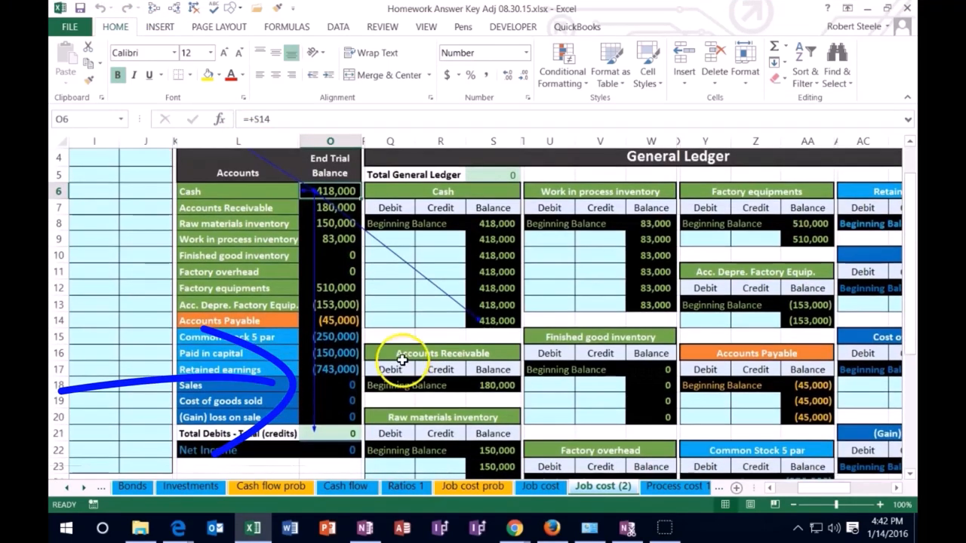
pyautogui.scroll(3)
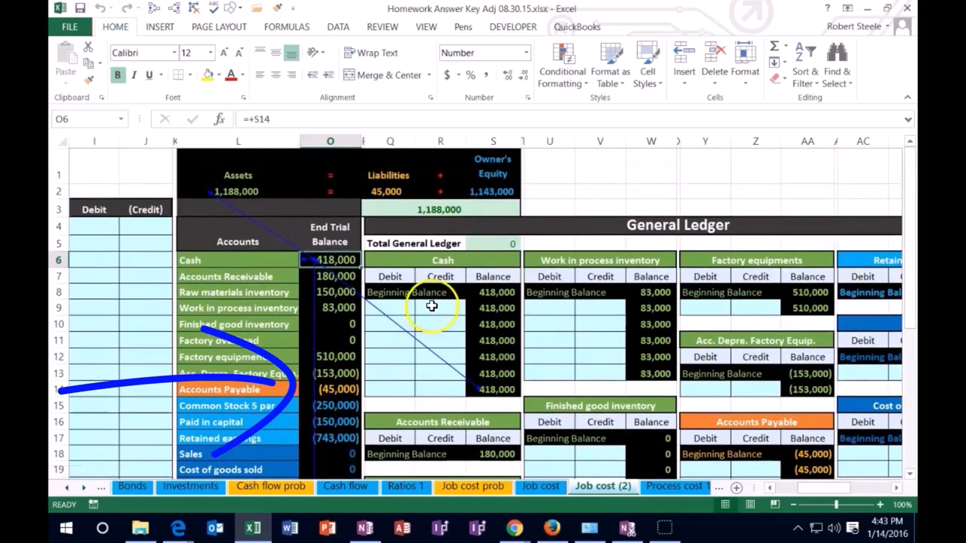
pyautogui.click(441, 308)
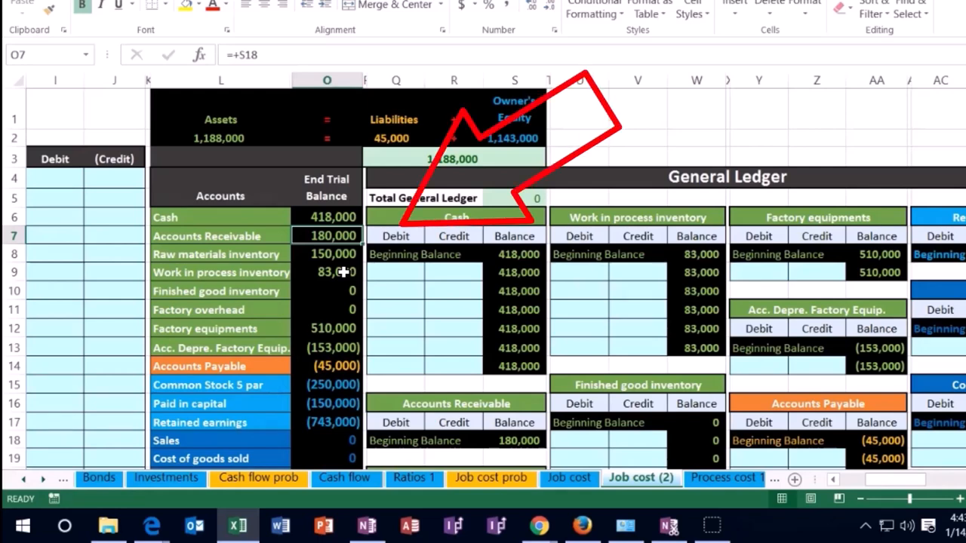
pyautogui.click(326, 272)
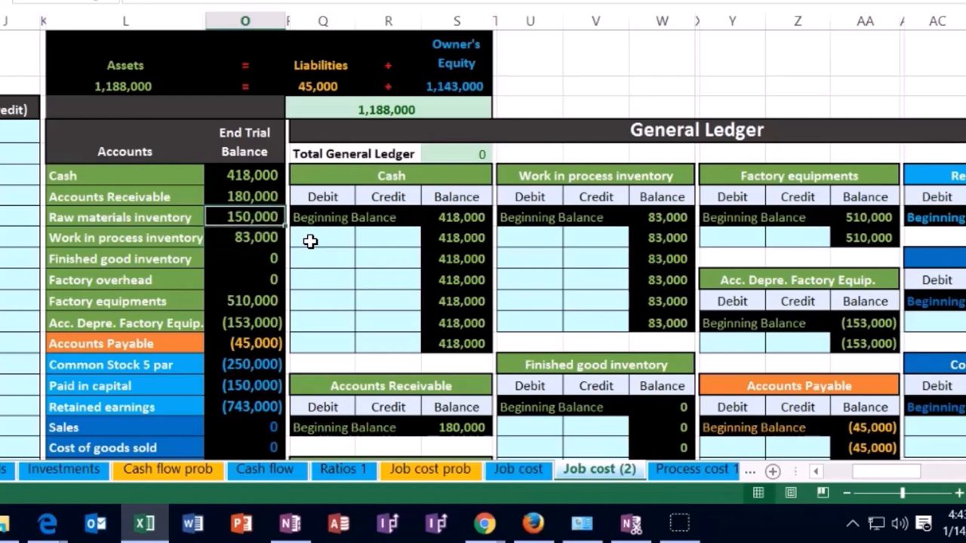
pyautogui.hscroll(-3)
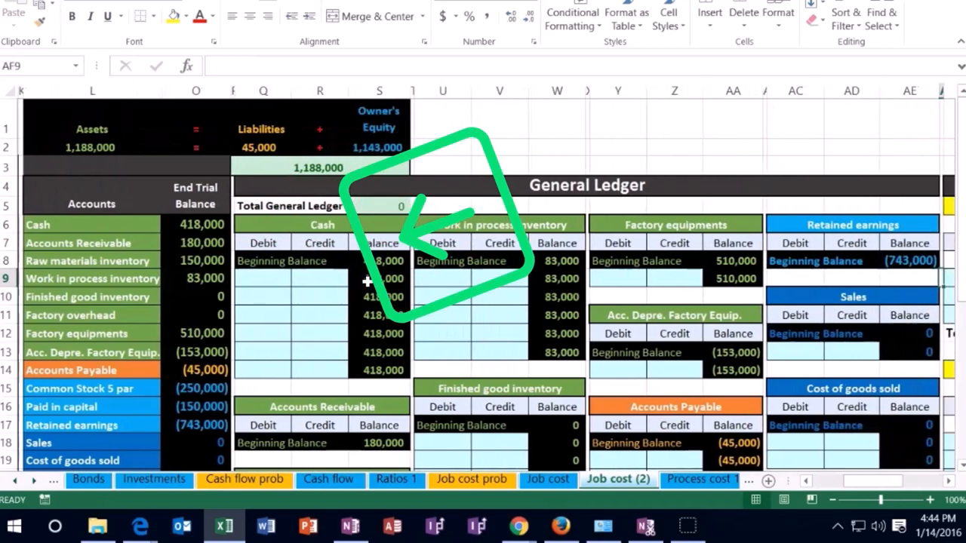
# - Scroll to the job cost record and check where the WIP on Trial Balance figure in AQ16 comes from
pyautogui.hscroll(3)
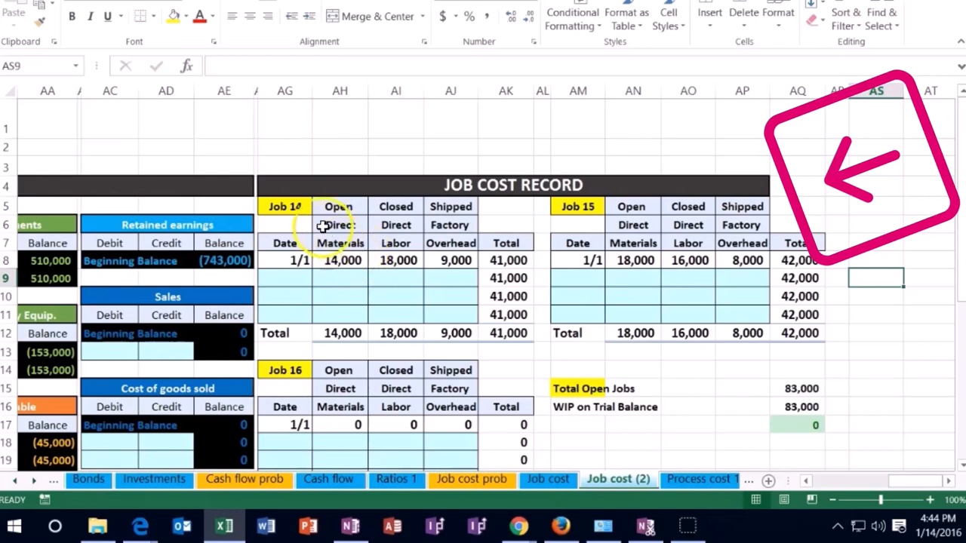
pyautogui.click(284, 205)
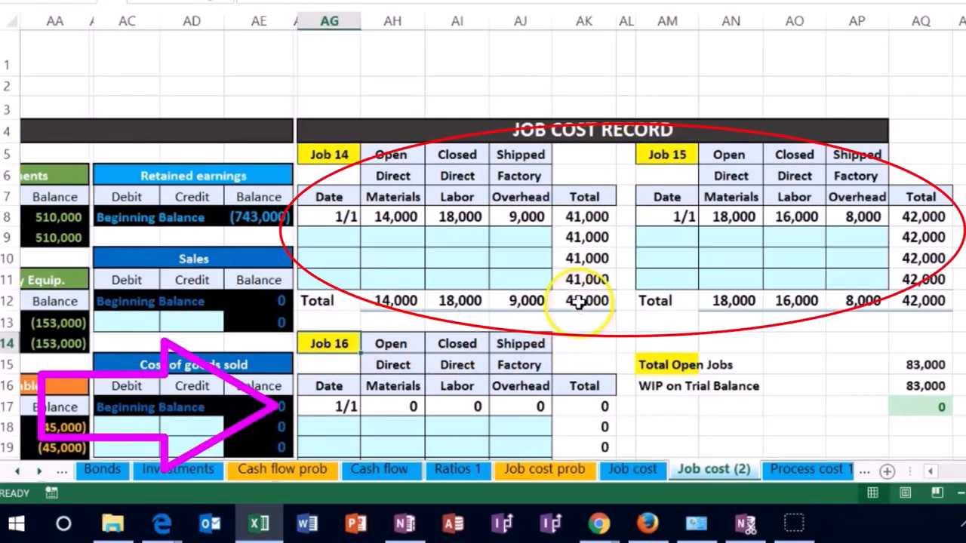
pyautogui.scroll(-3)
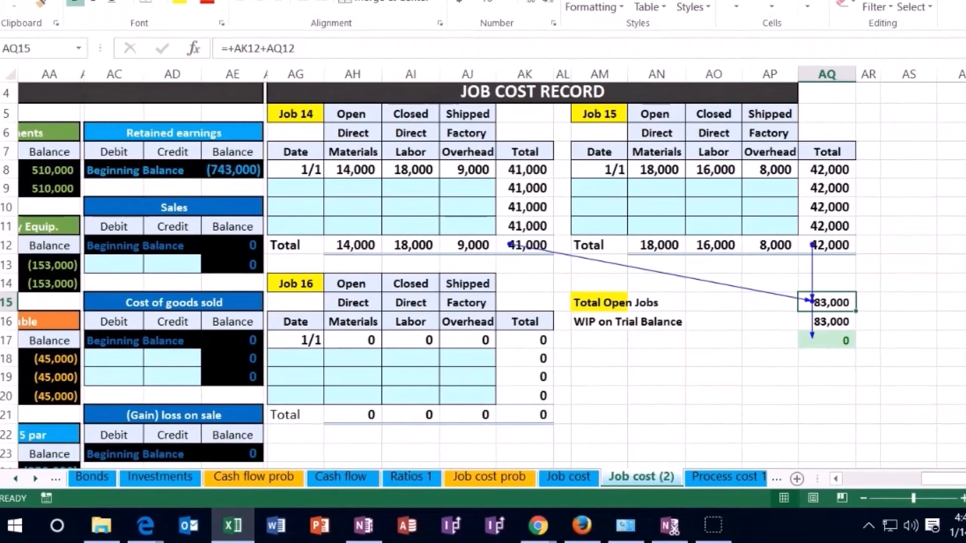
pyautogui.moveTo(714, 323)
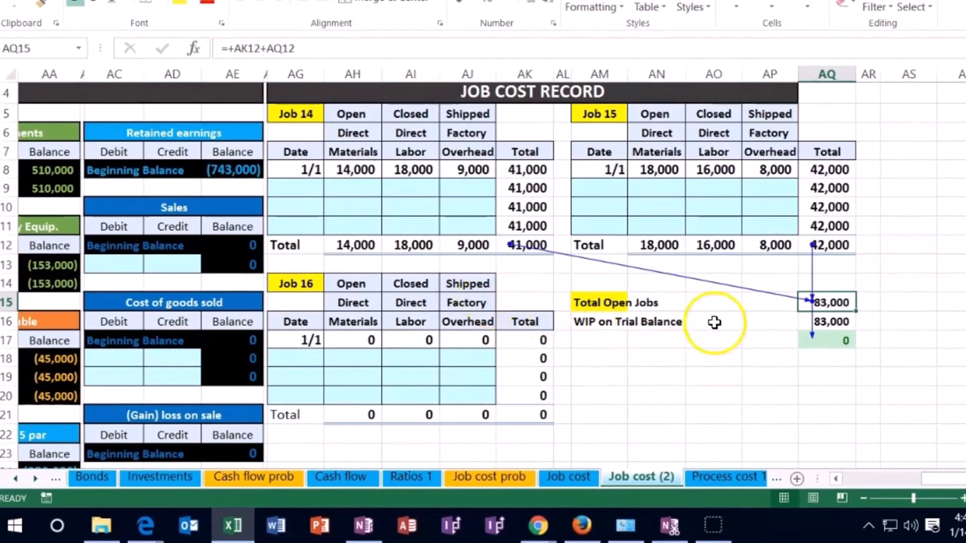
pyautogui.click(827, 321)
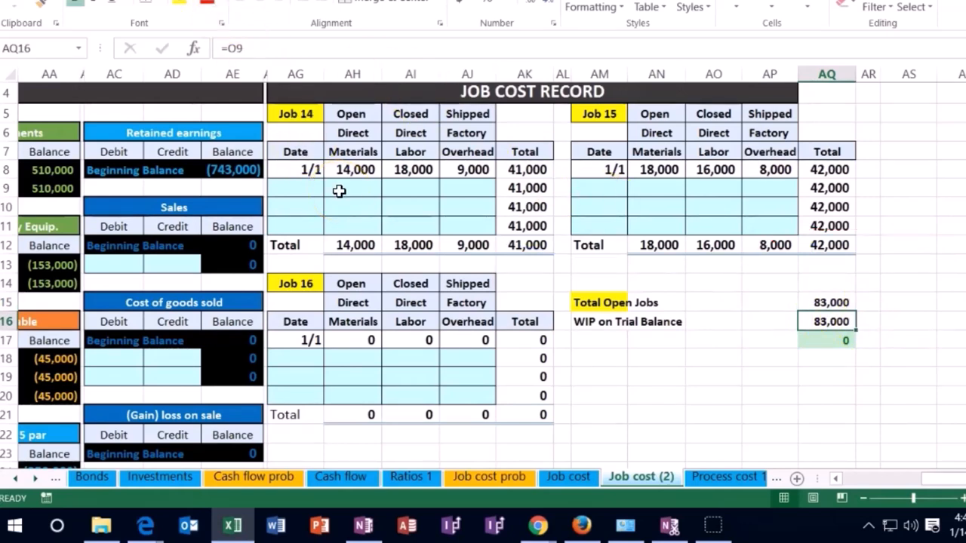
pyautogui.click(353, 169)
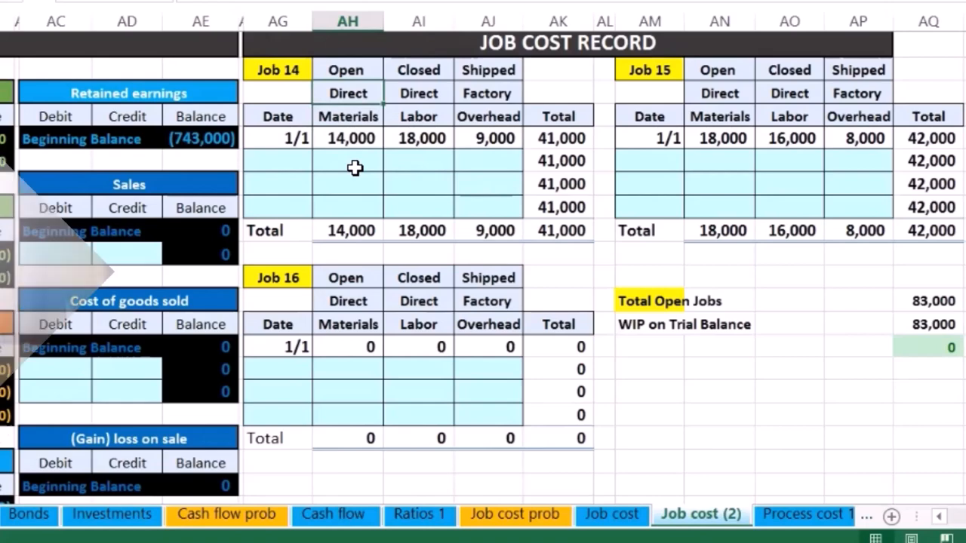
pyautogui.hscroll(-3)
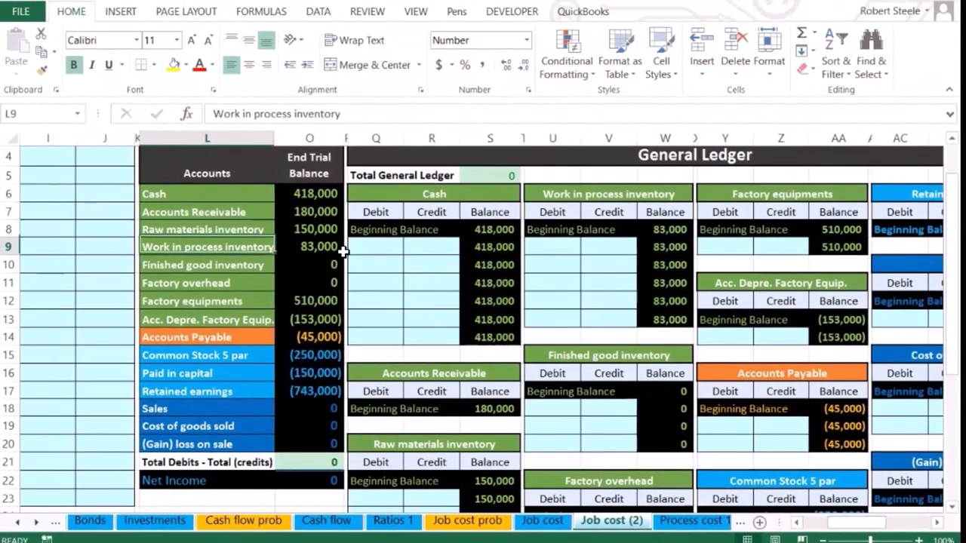
pyautogui.click(205, 264)
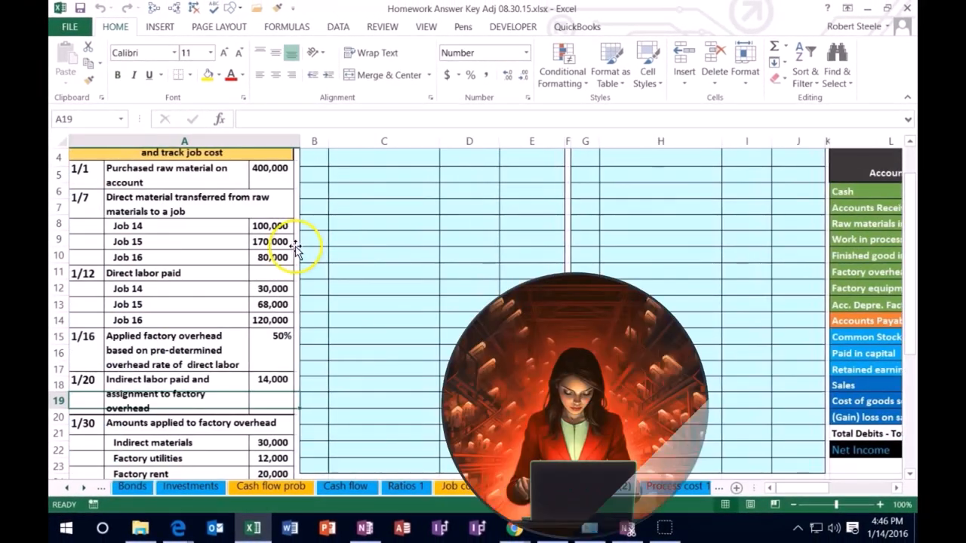
pyautogui.moveTo(603, 160)
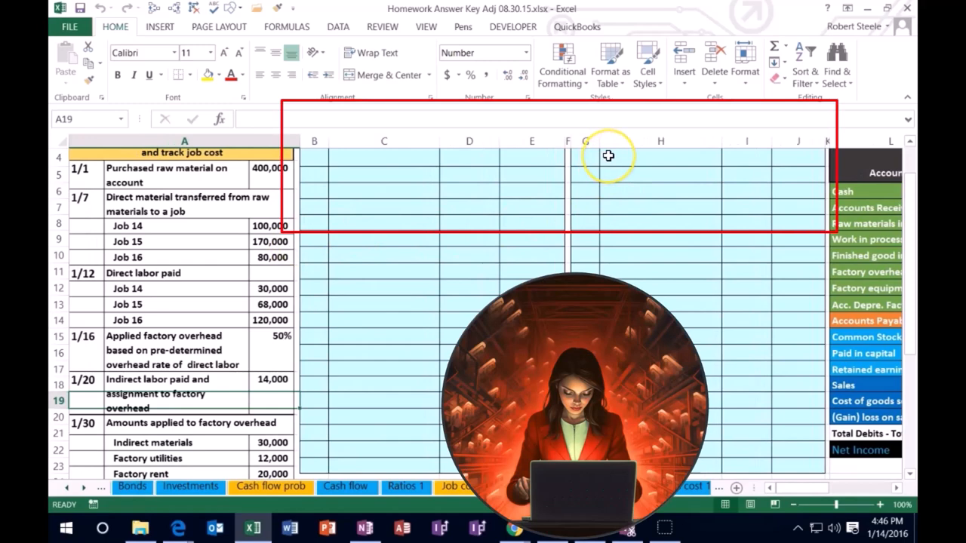
pyautogui.moveTo(608, 155)
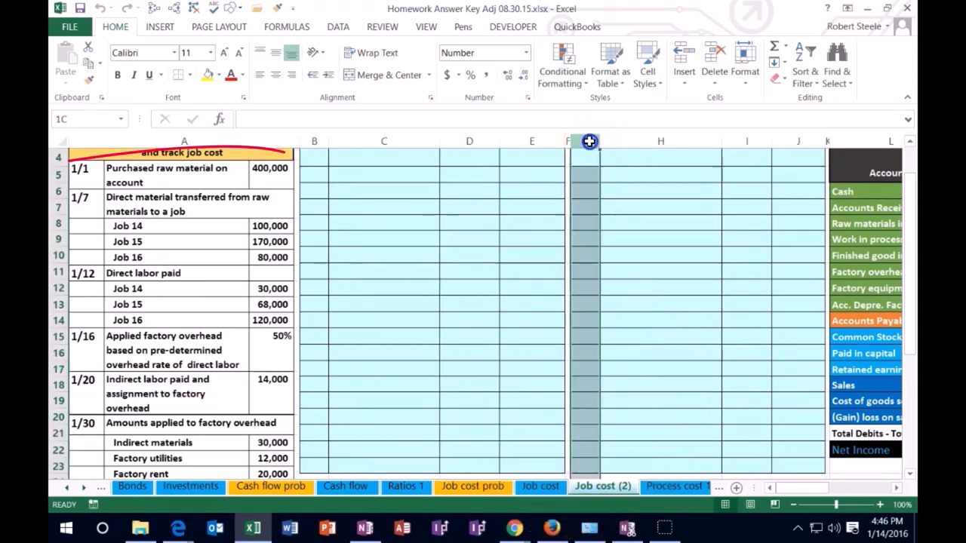
# - Hide columns G:K and select the first Date cell of the journal
pyautogui.moveTo(585, 142); pyautogui.dragTo(822, 142)
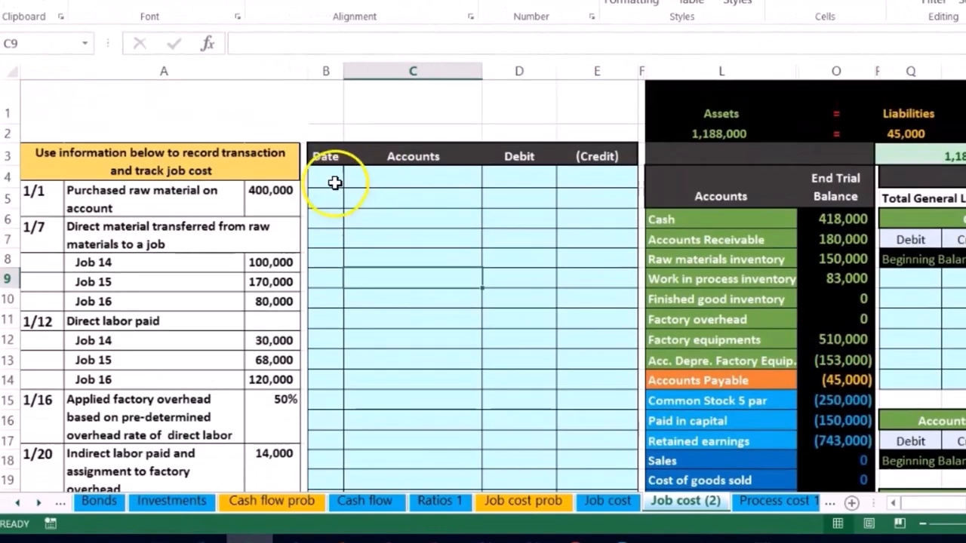
pyautogui.click(326, 178)
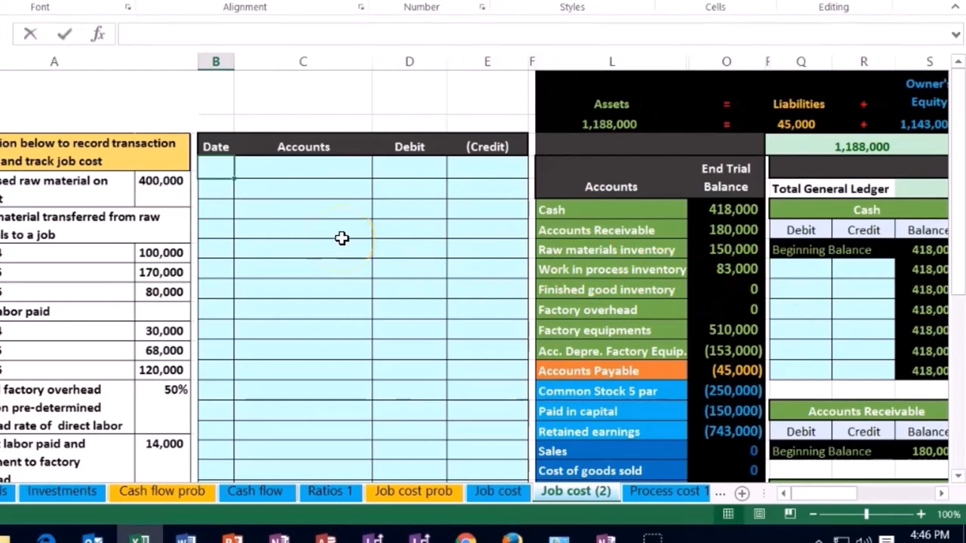
# - Date the first journal entry 1/1/2016 and move to its Accounts cell
pyautogui.write('1/1/2016')
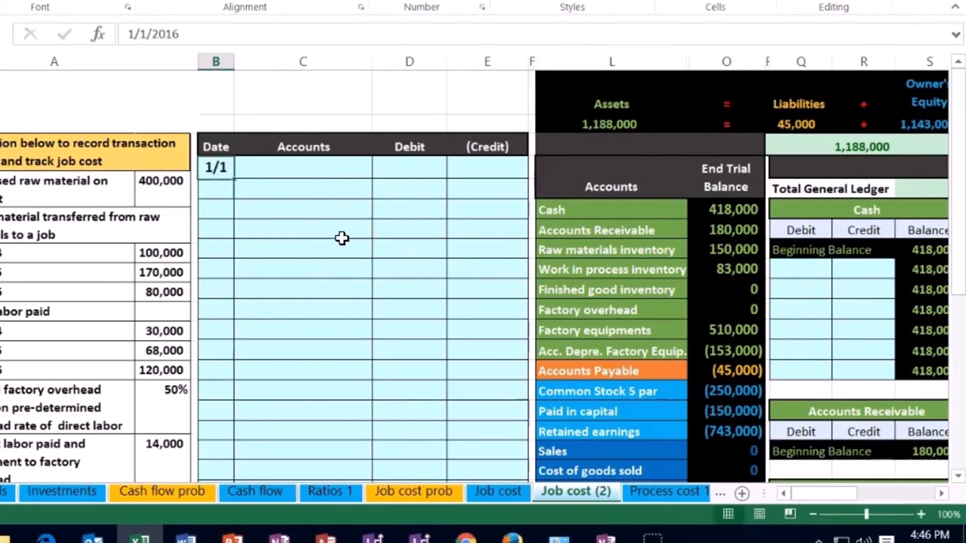
pyautogui.click(301, 166)
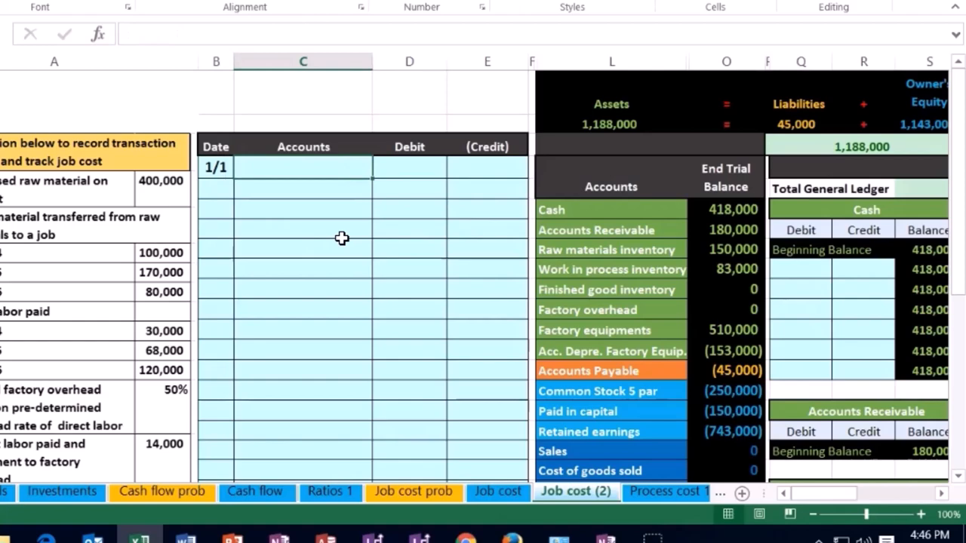
pyautogui.moveTo(375, 227)
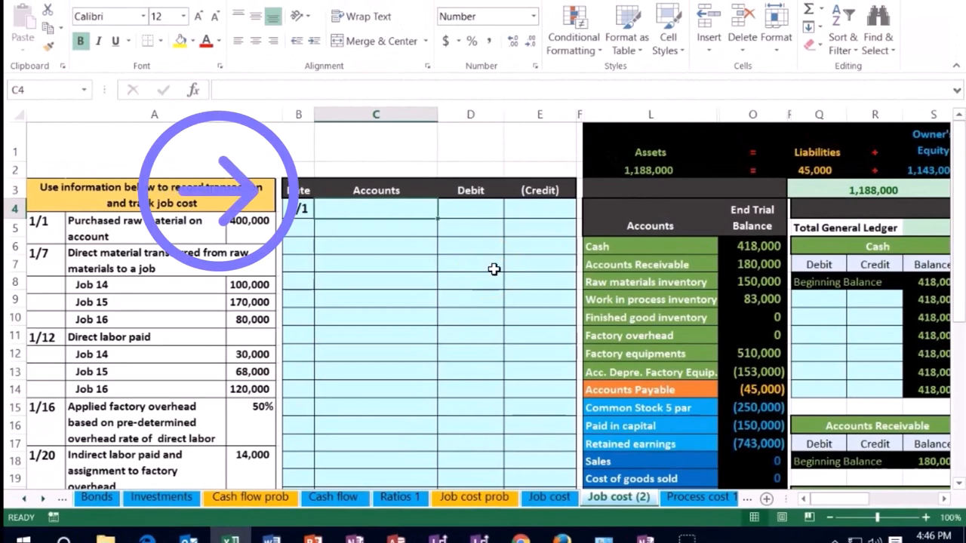
pyautogui.click(637, 246)
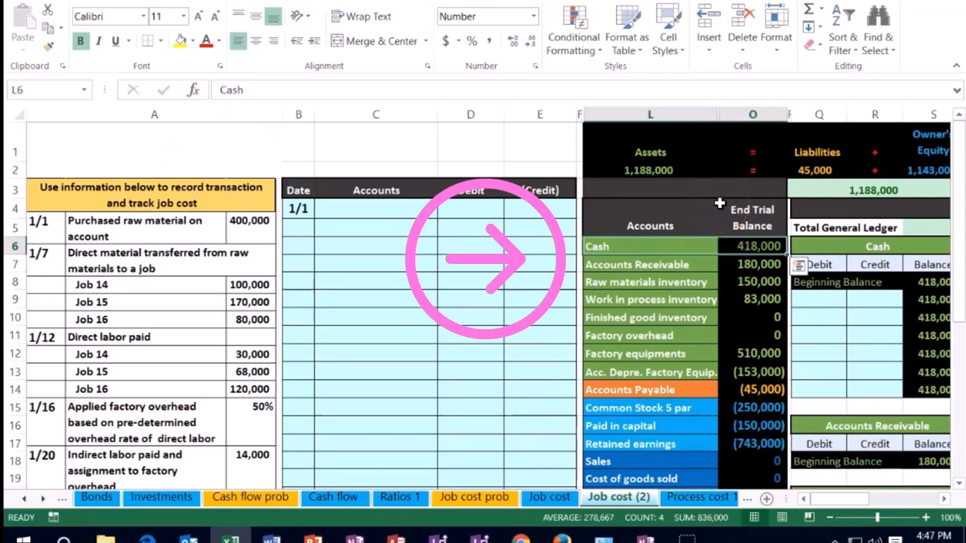
# - Copy the Raw materials inventory account name from the trial balance
pyautogui.click(631, 389)
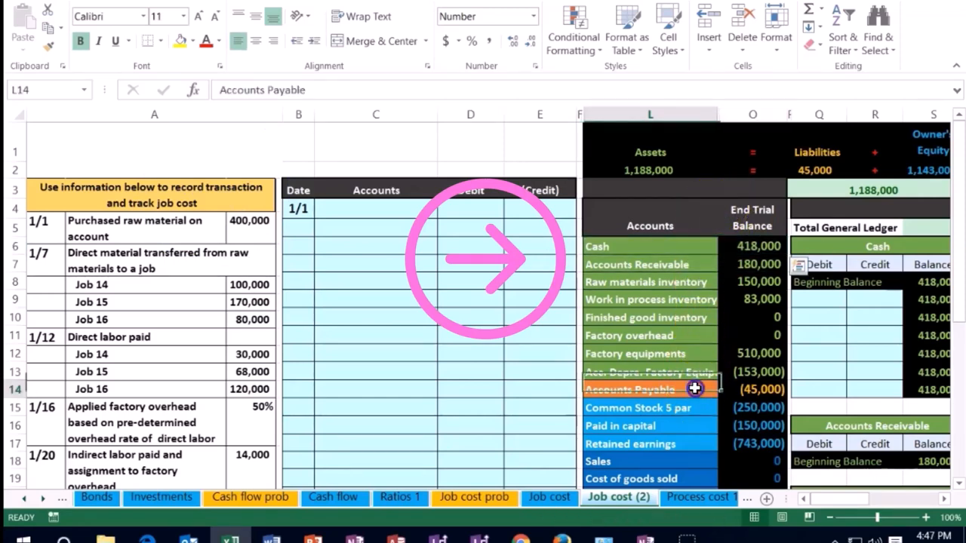
pyautogui.click(751, 389)
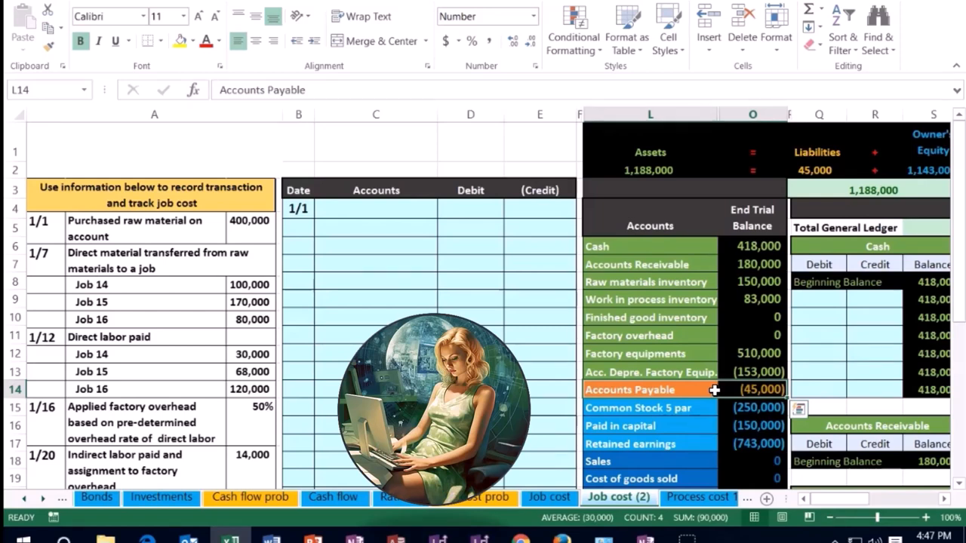
pyautogui.moveTo(688, 299)
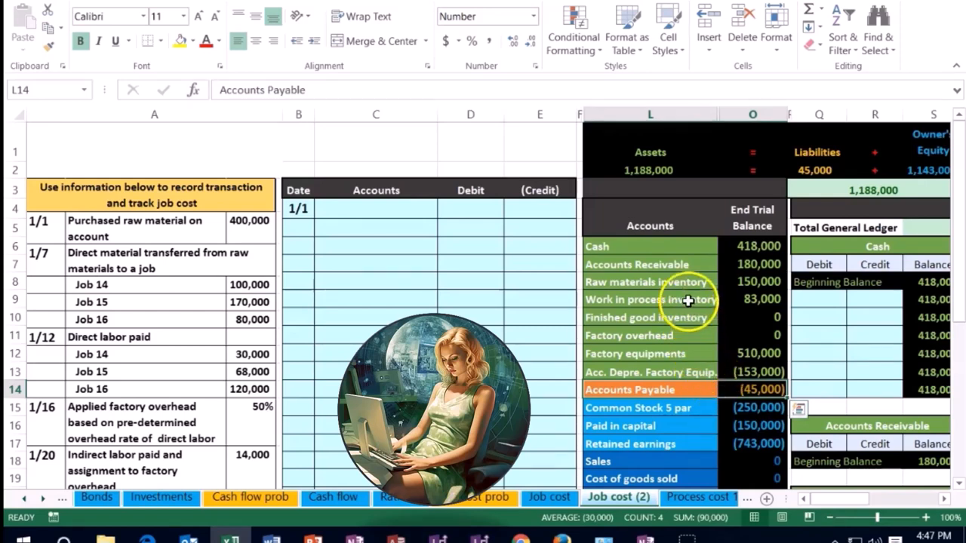
pyautogui.click(646, 282)
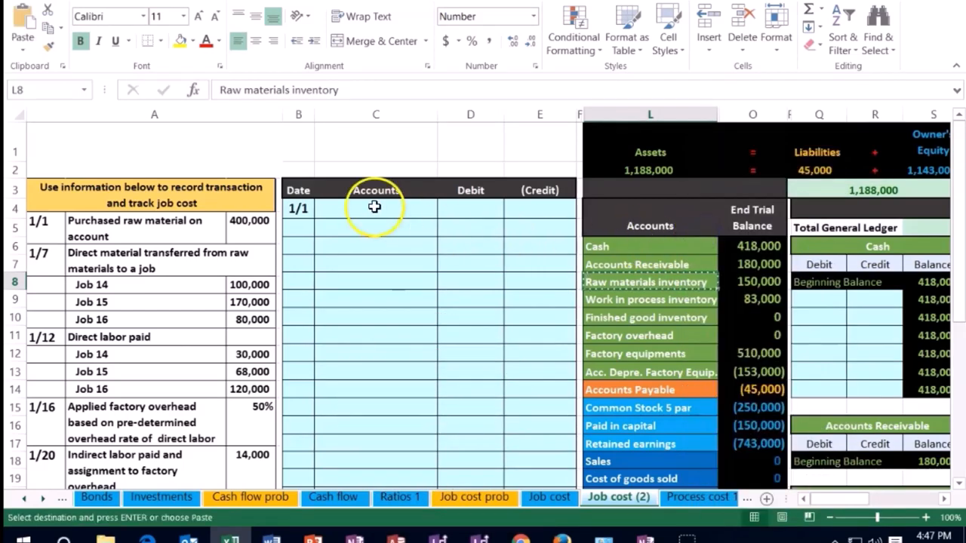
# - Paste Raw materials inventory into the entry, enter 400,000 amounts, and pick Accounts Payable as the credit account
pyautogui.rightClick(374, 209)
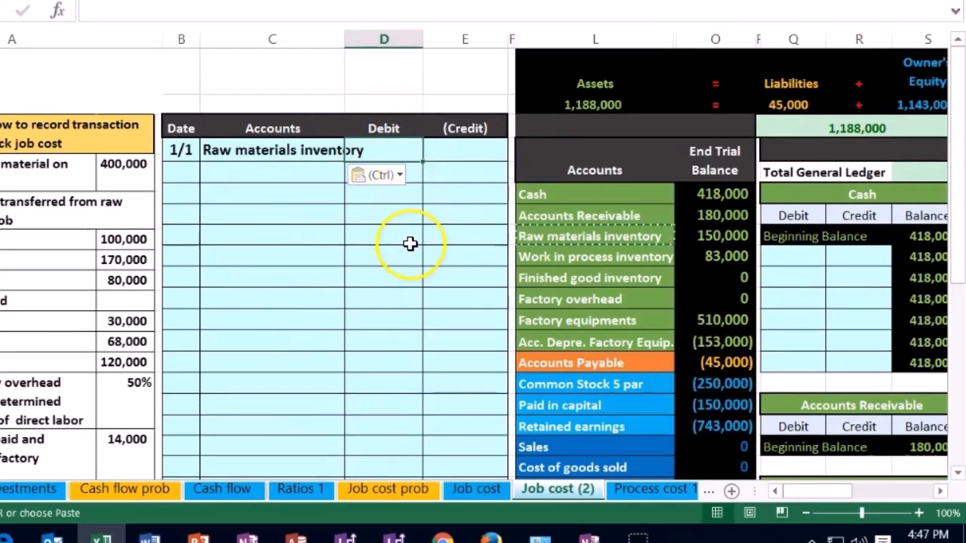
pyautogui.write('4000')
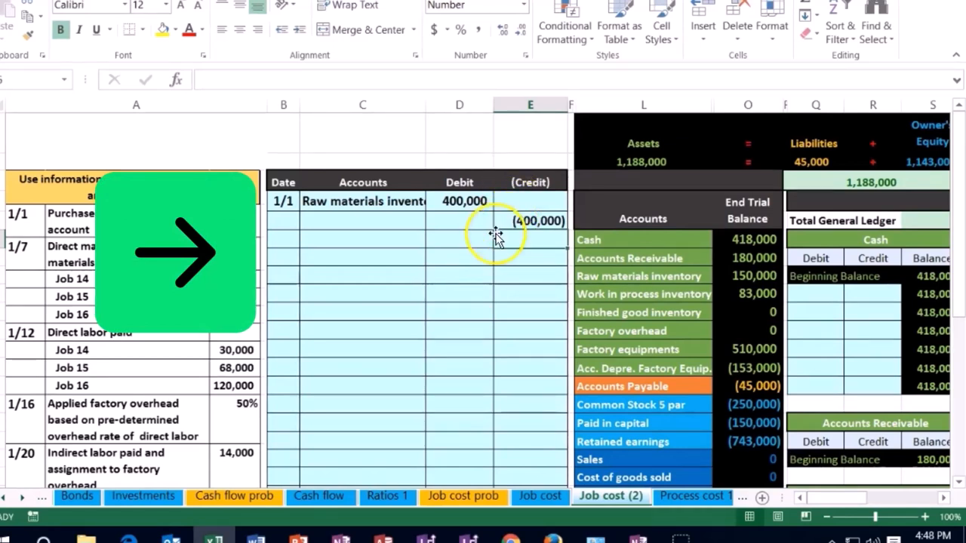
pyautogui.click(643, 387)
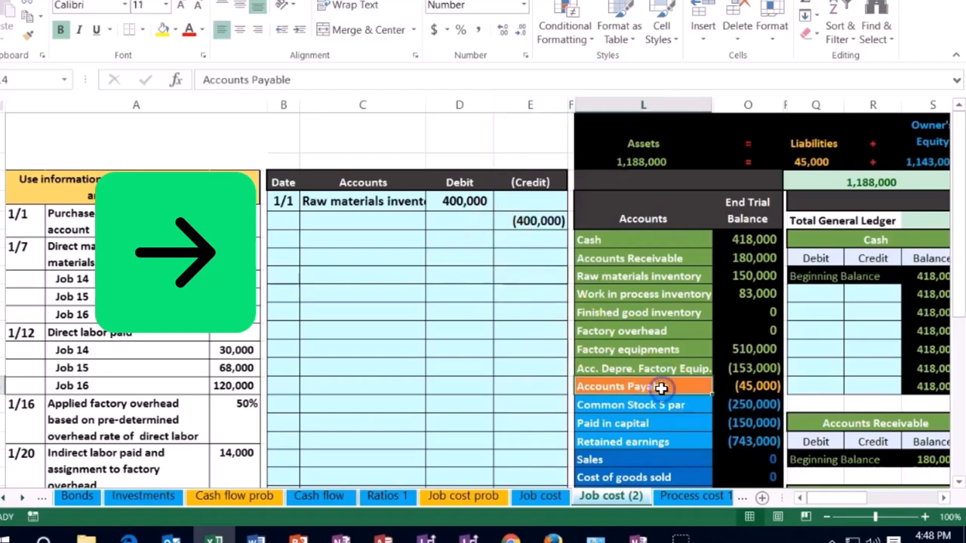